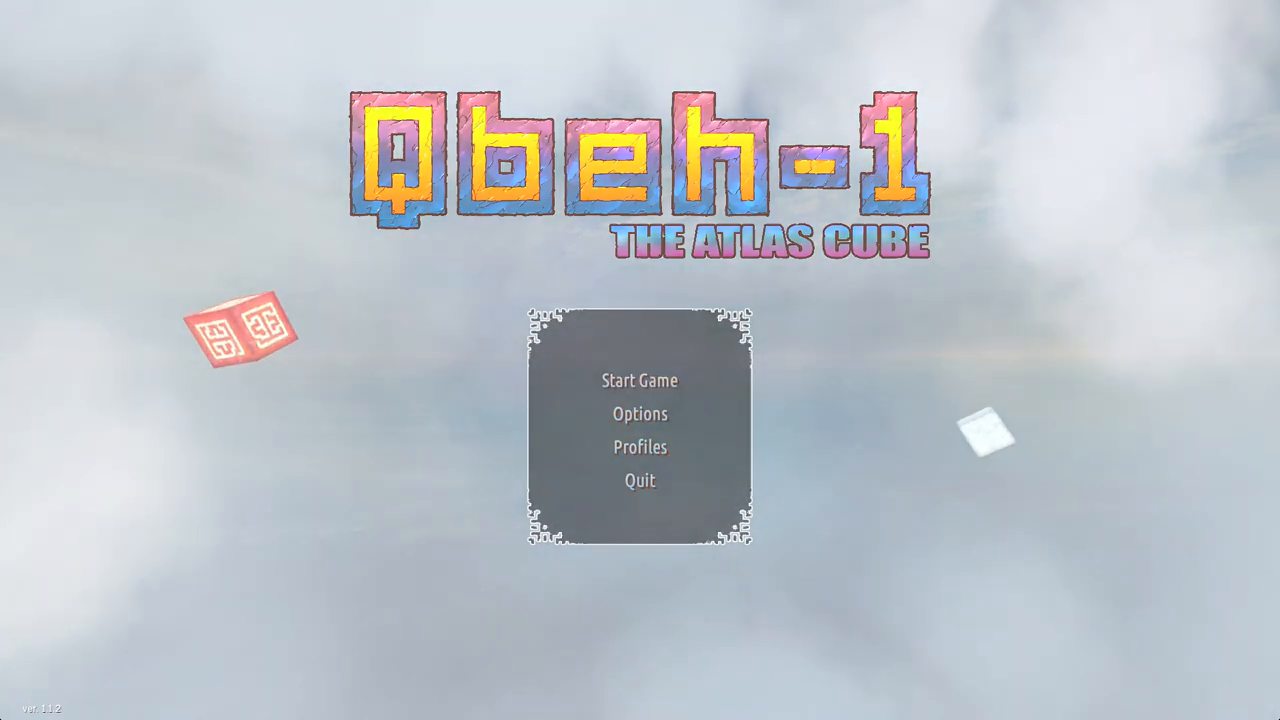
Choose Start Game on the title menu to reach the World 1 - Level 1 selection screen.
left_click(640, 380)
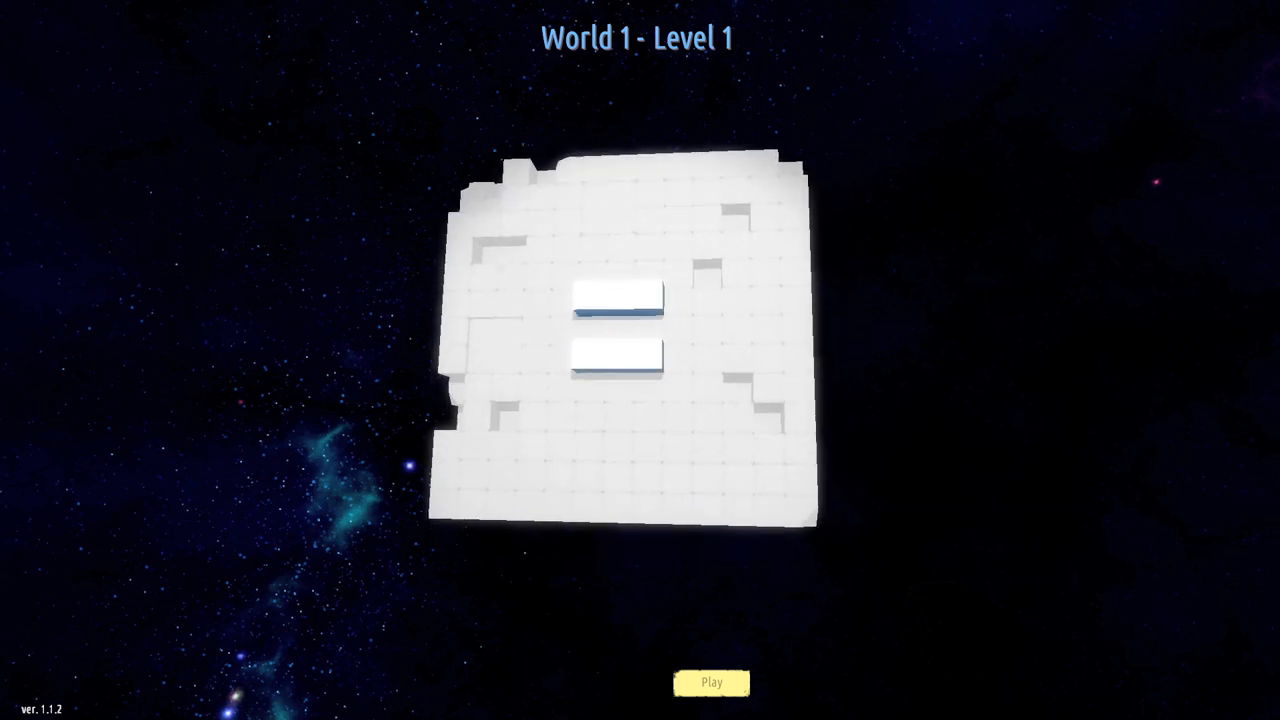
Choose Play to load World 1 Level 1 and enter the stone corridors.
left_click(712, 680)
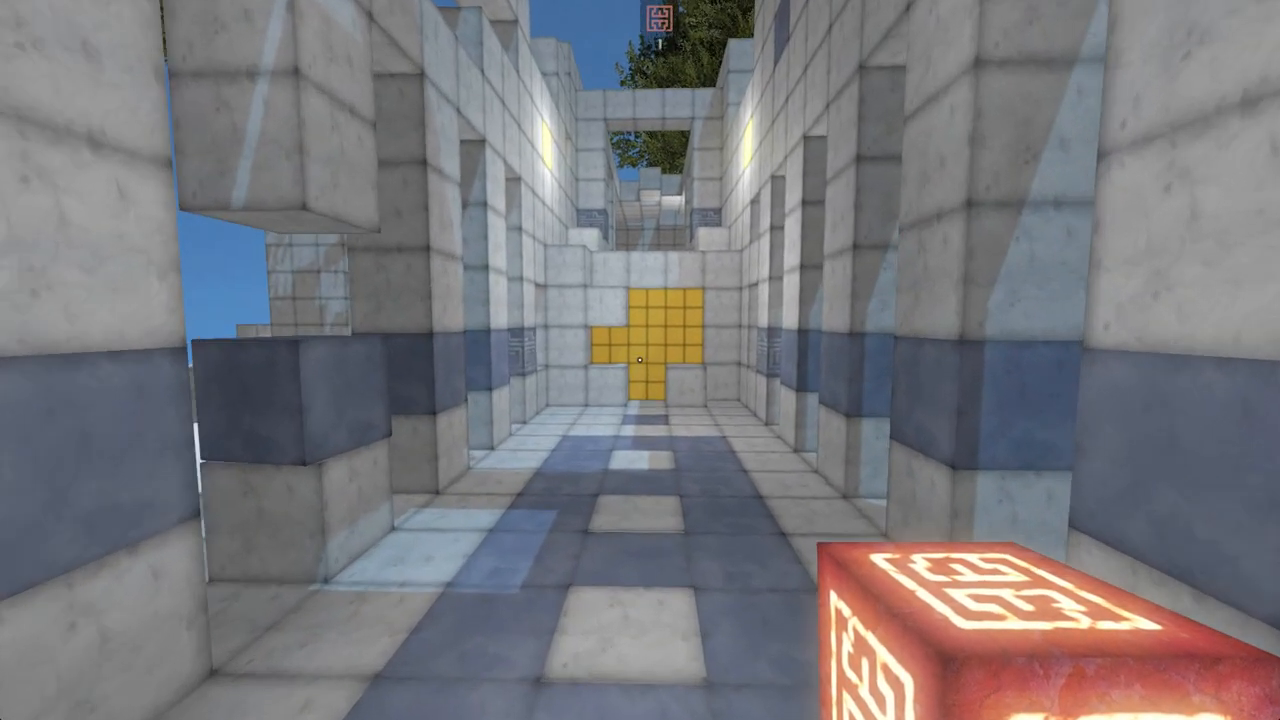
mouse_move(640, 360)
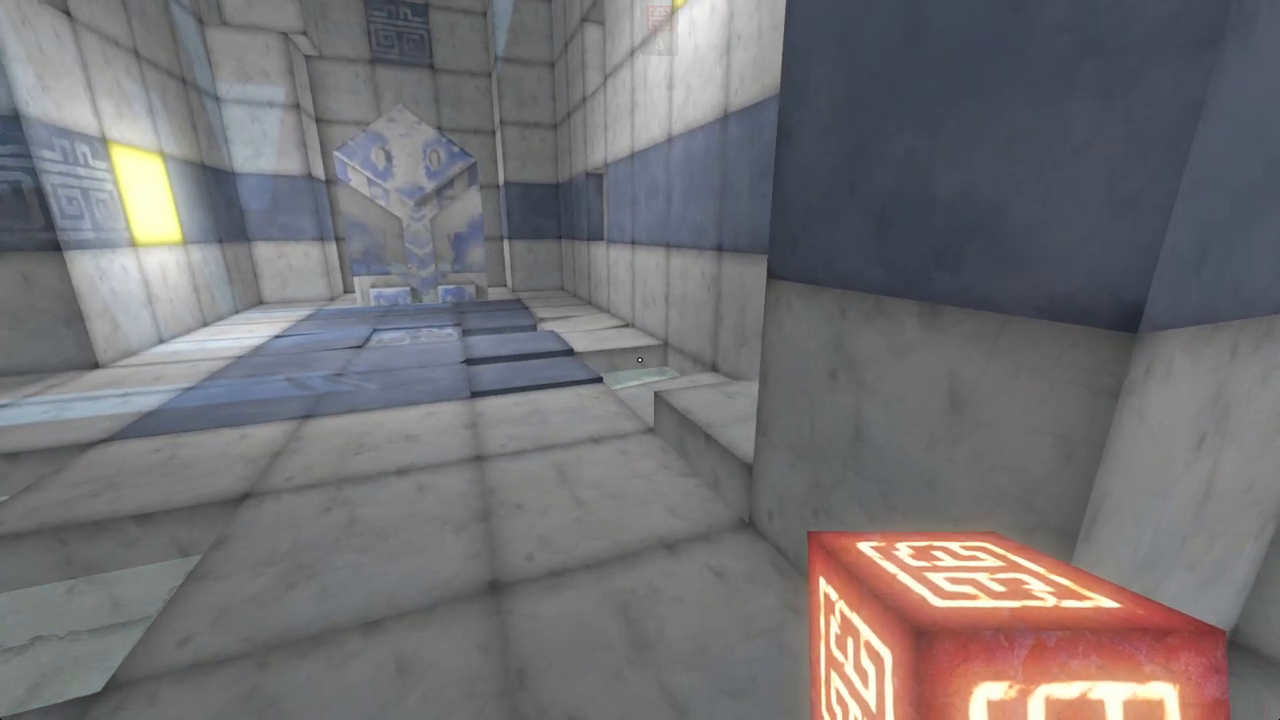
mouse_move(640, 360)
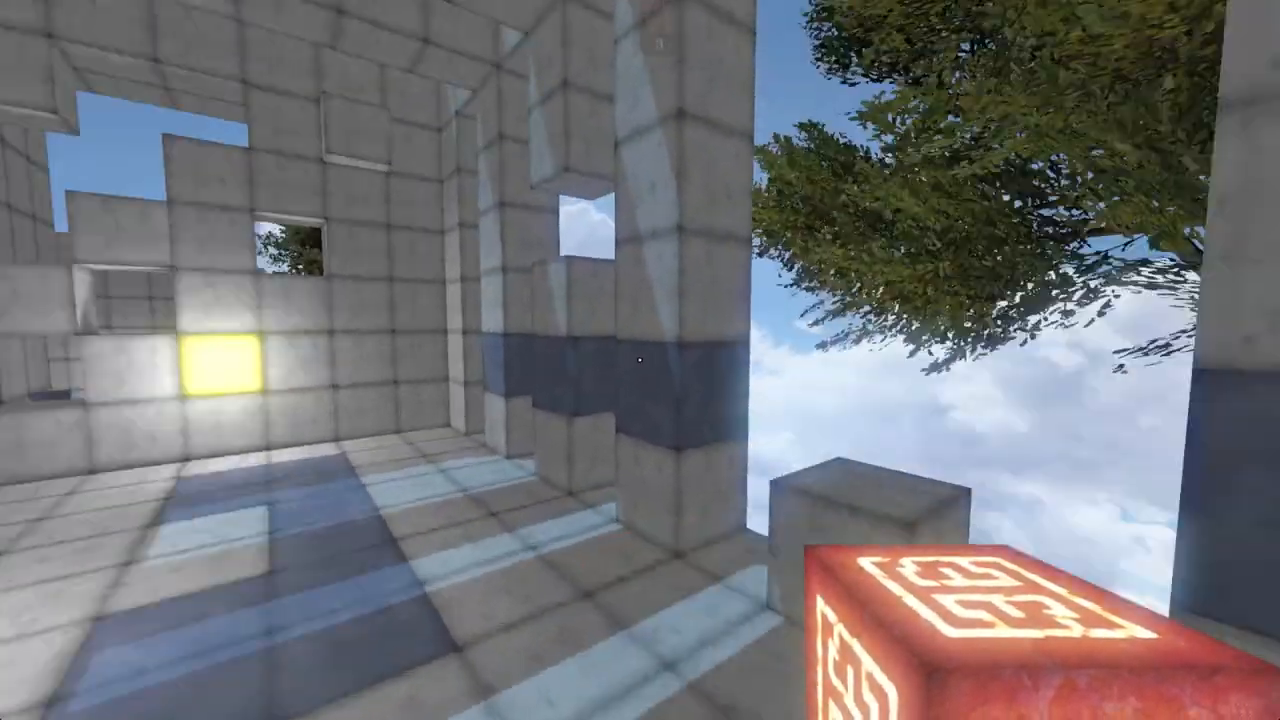
mouse_move(640, 360)
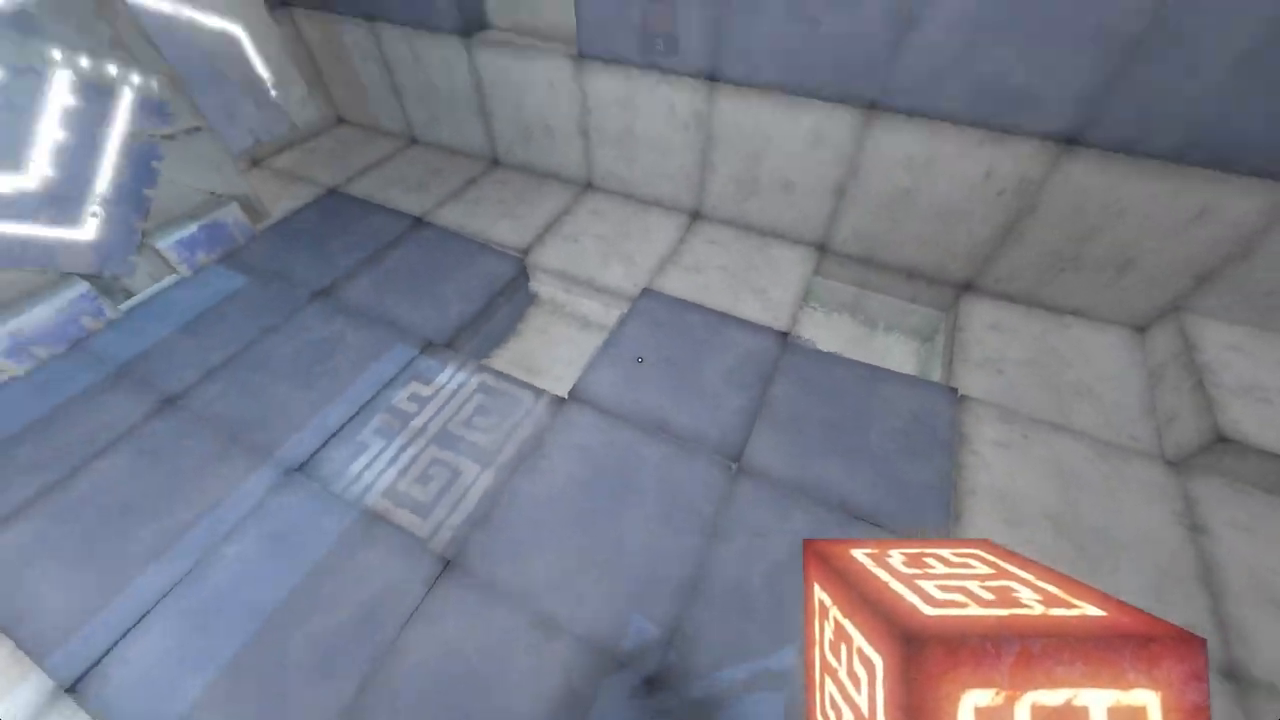
mouse_move(640, 360)
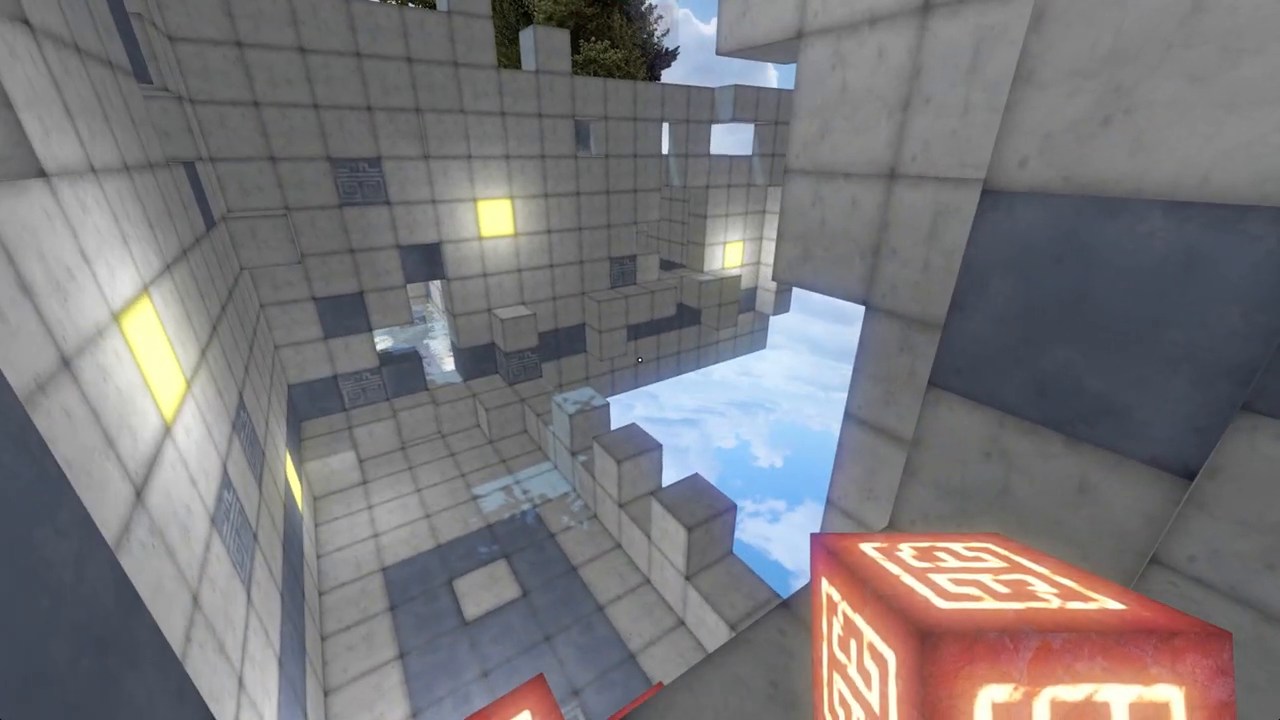
mouse_move(640, 360)
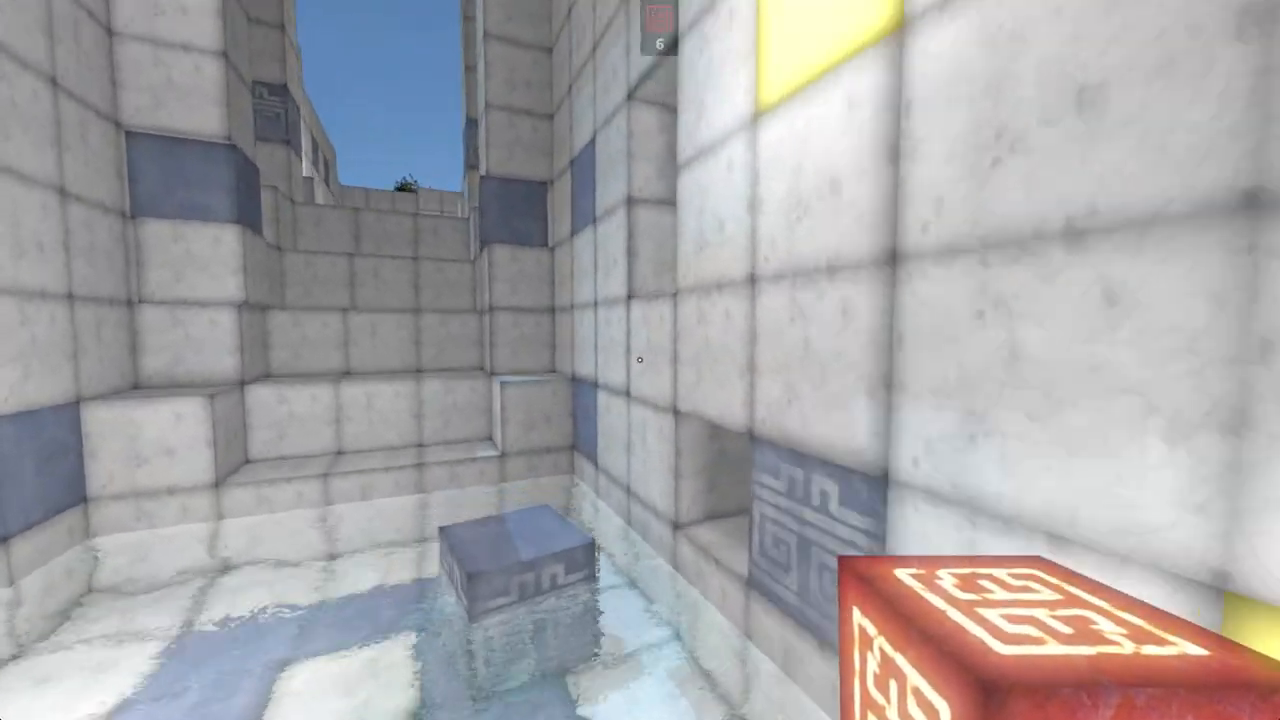
mouse_move(640, 360)
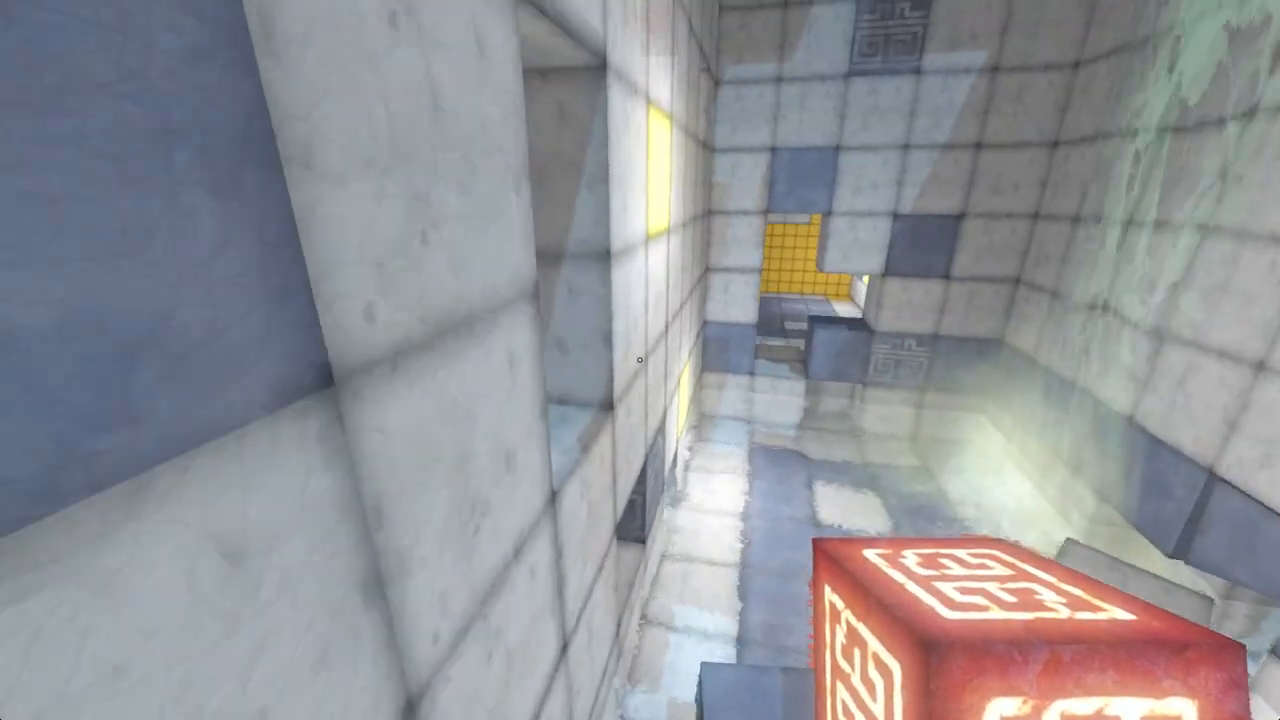
mouse_move(640, 360)
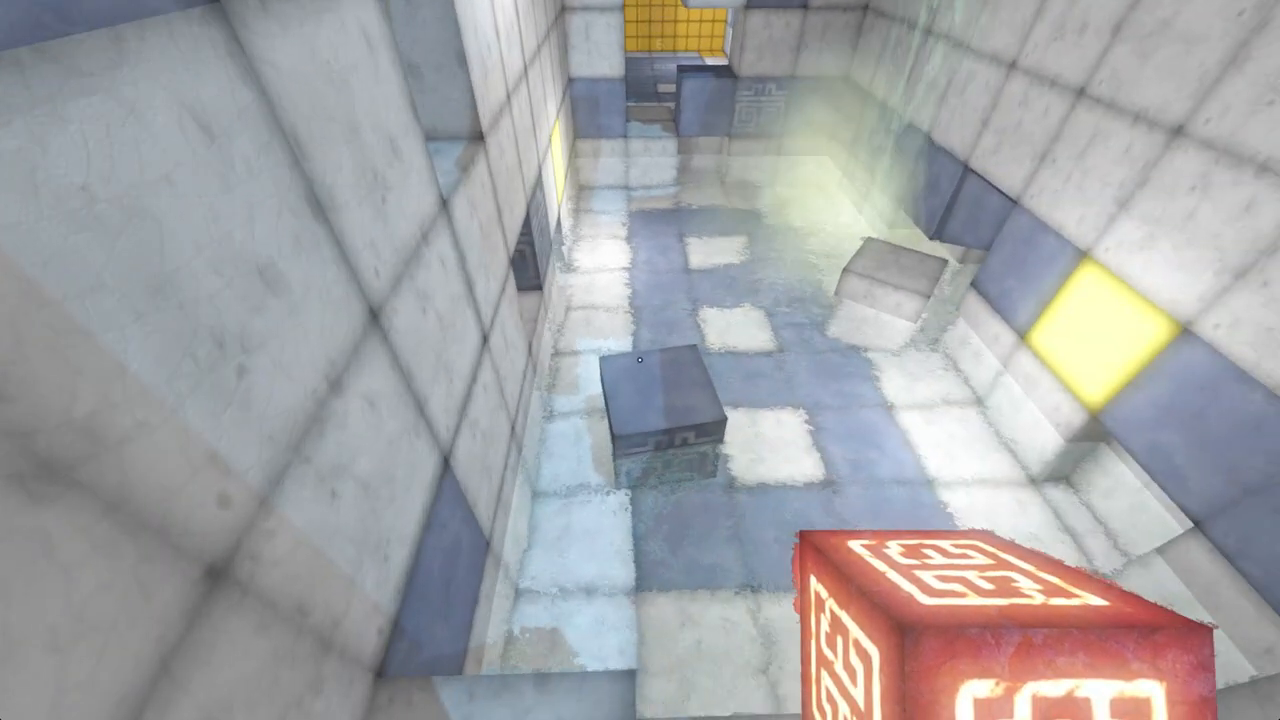
mouse_move(640, 360)
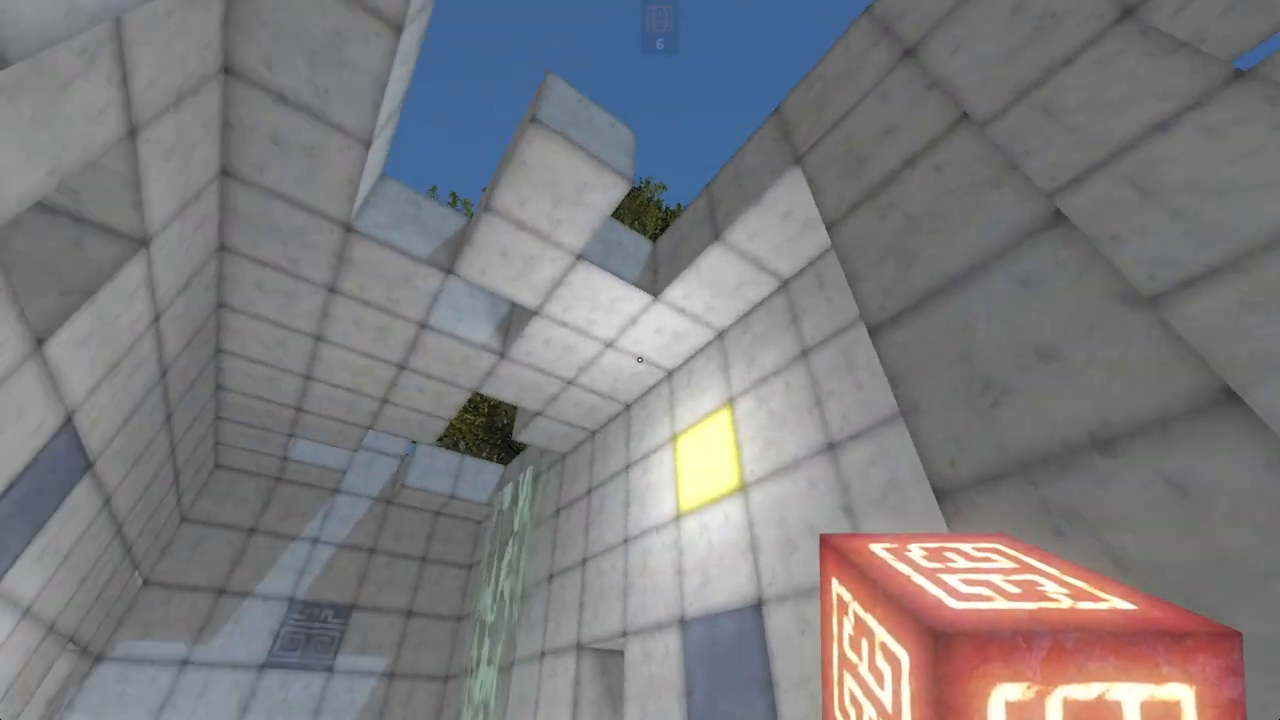
mouse_move(640, 360)
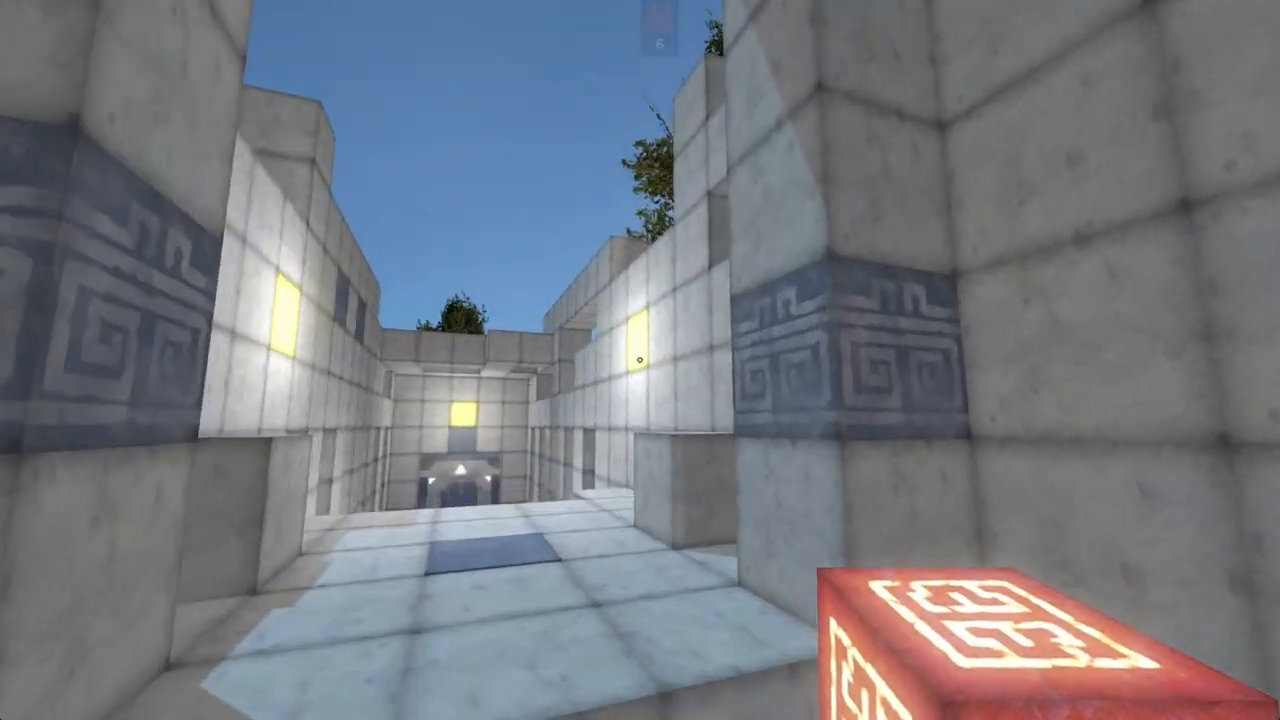
mouse_move(640, 360)
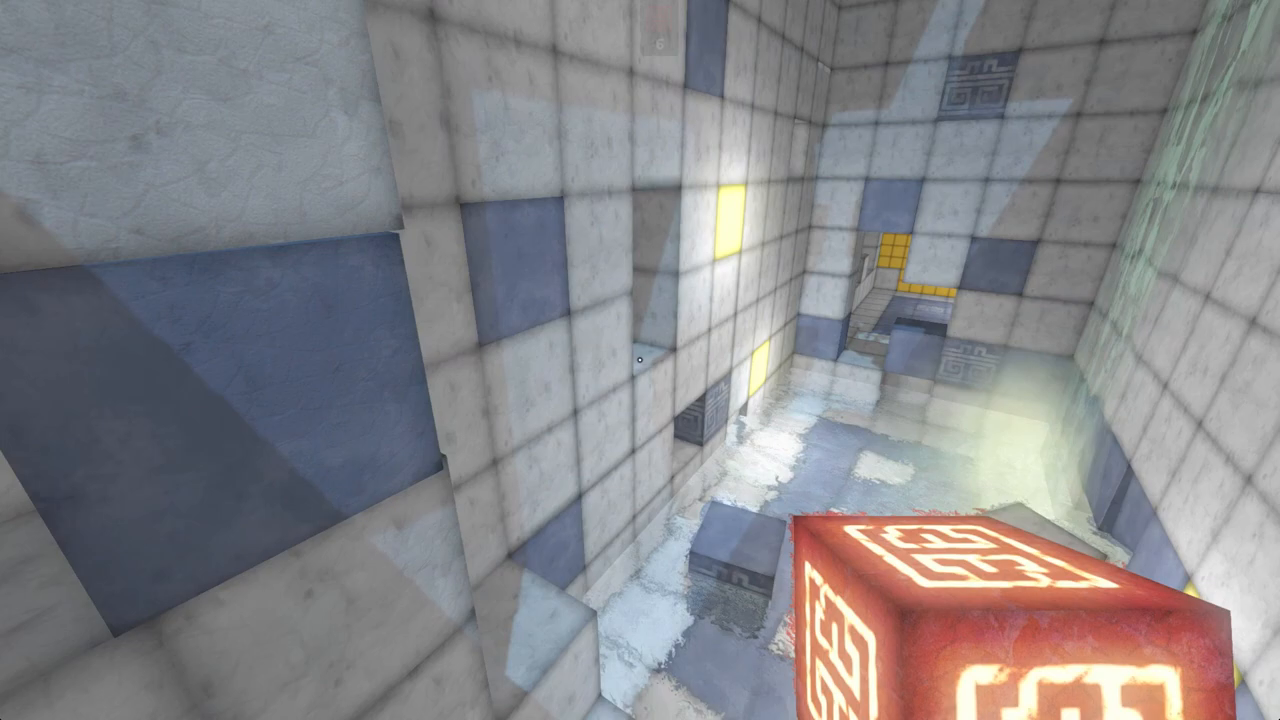
mouse_move(640, 360)
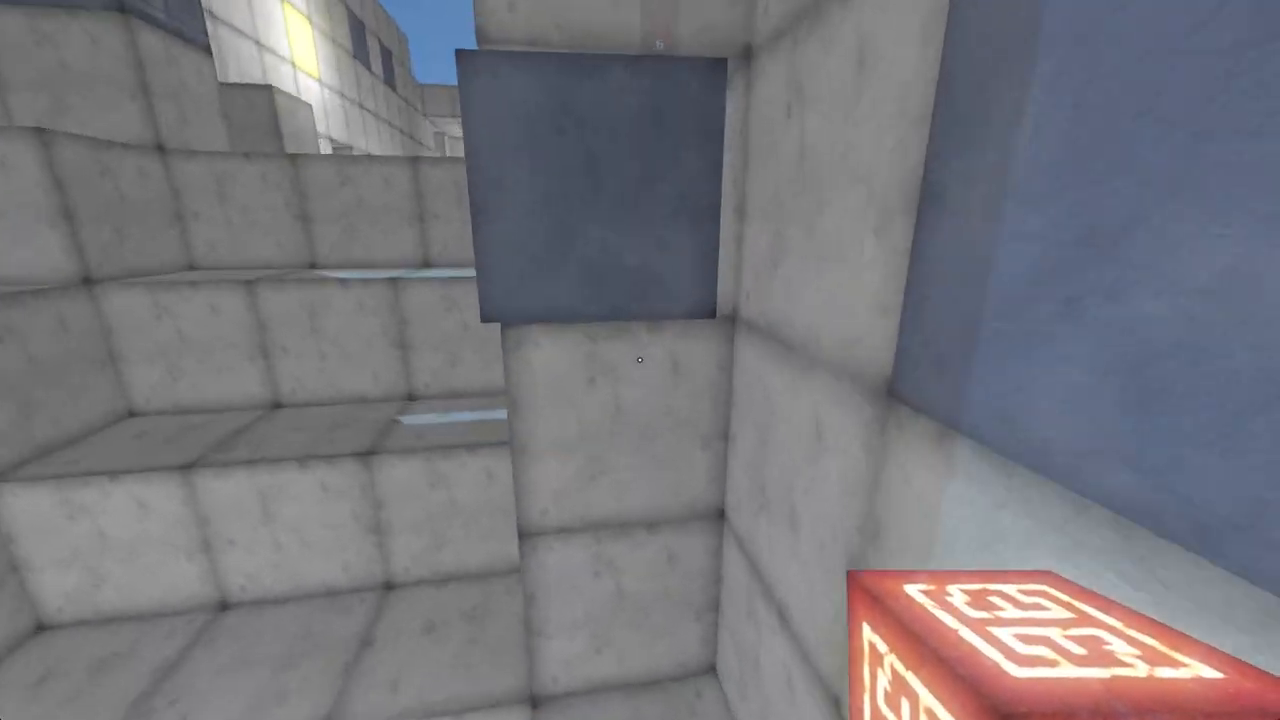
mouse_move(640, 360)
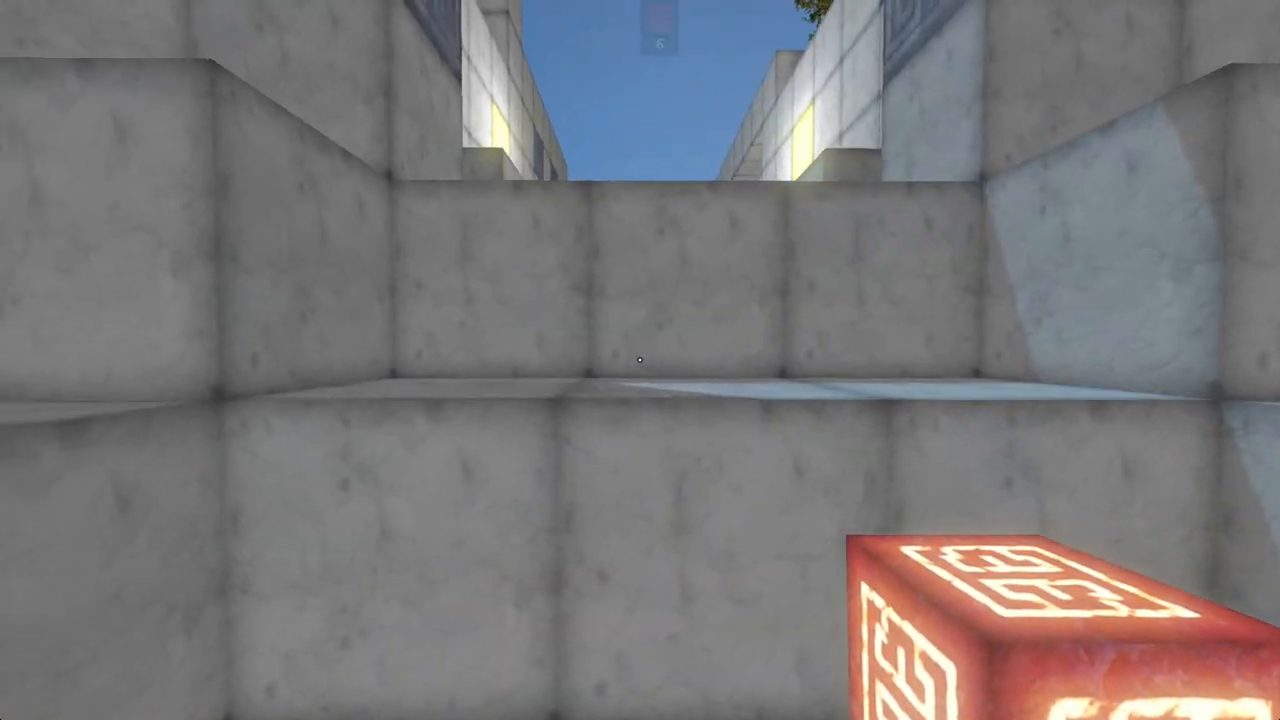
Pause the game with Esc after reaching the yellow-lit corridor.
key("Escape")
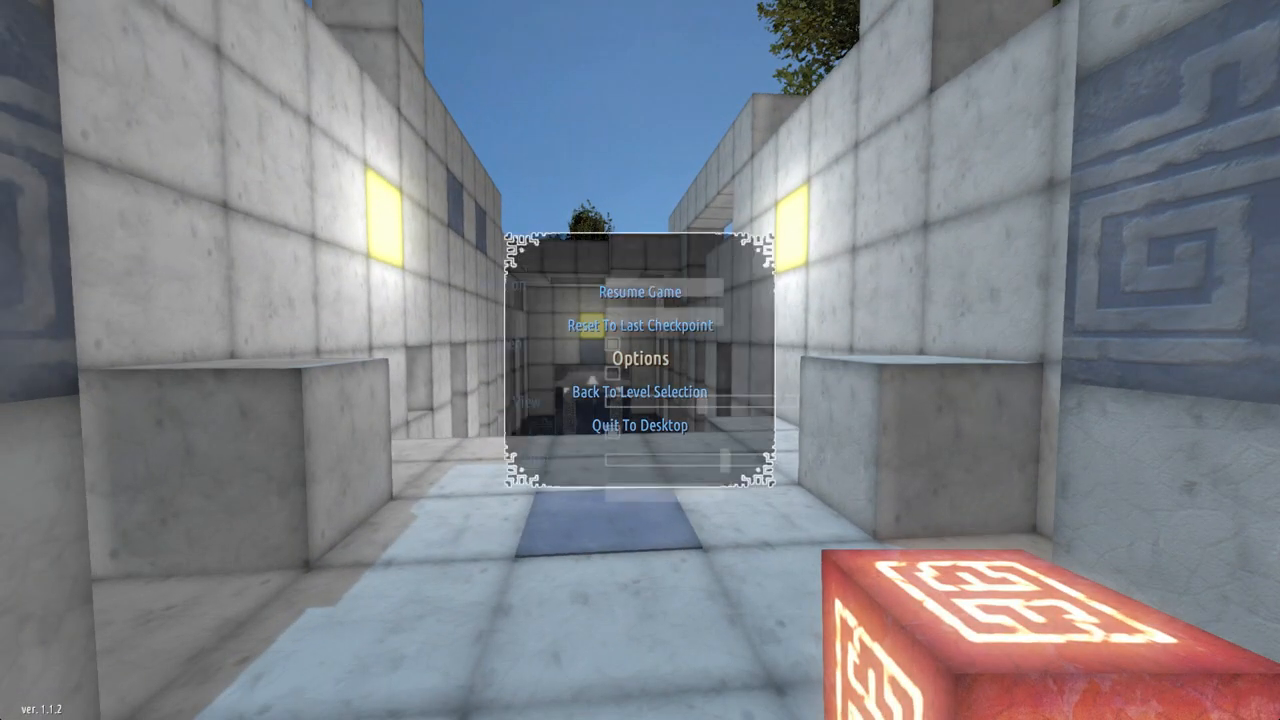
View the Gameplay settings (Always Run, Crosshair, Ghost Cube, Head bobbing, Show HUD) from the pause menu's Options.
left_click(640, 356)
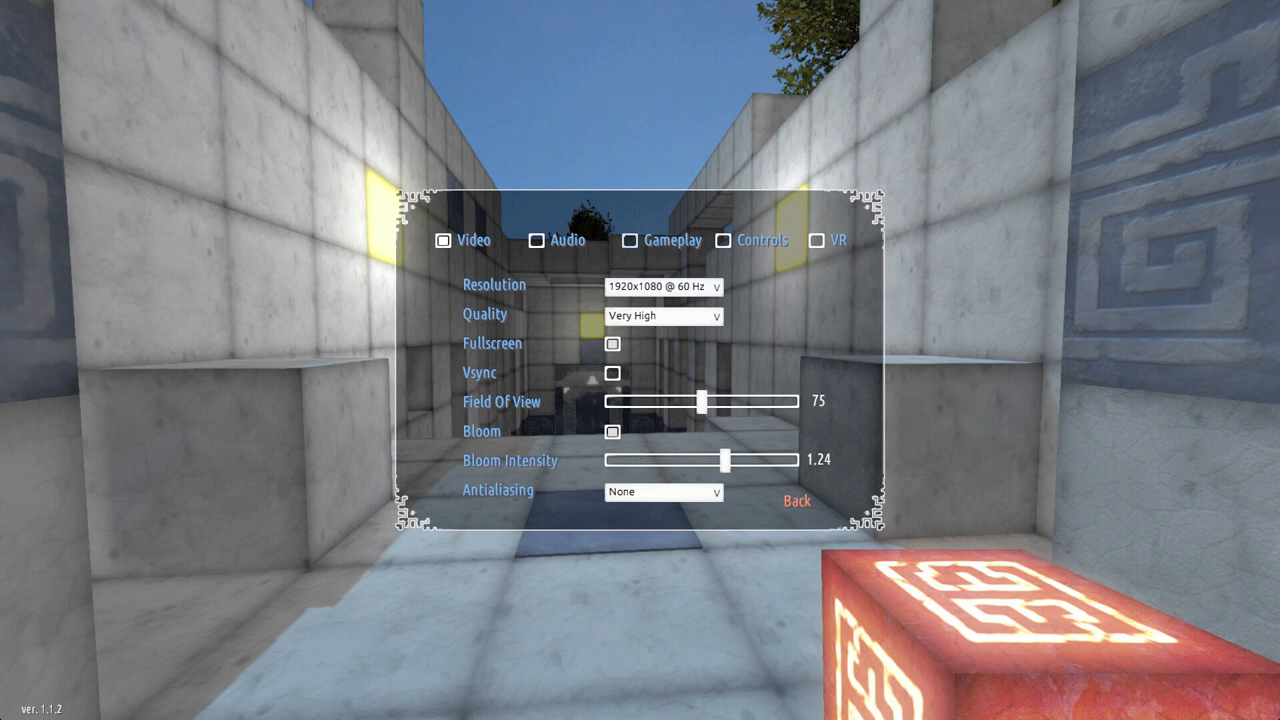
left_click(668, 240)
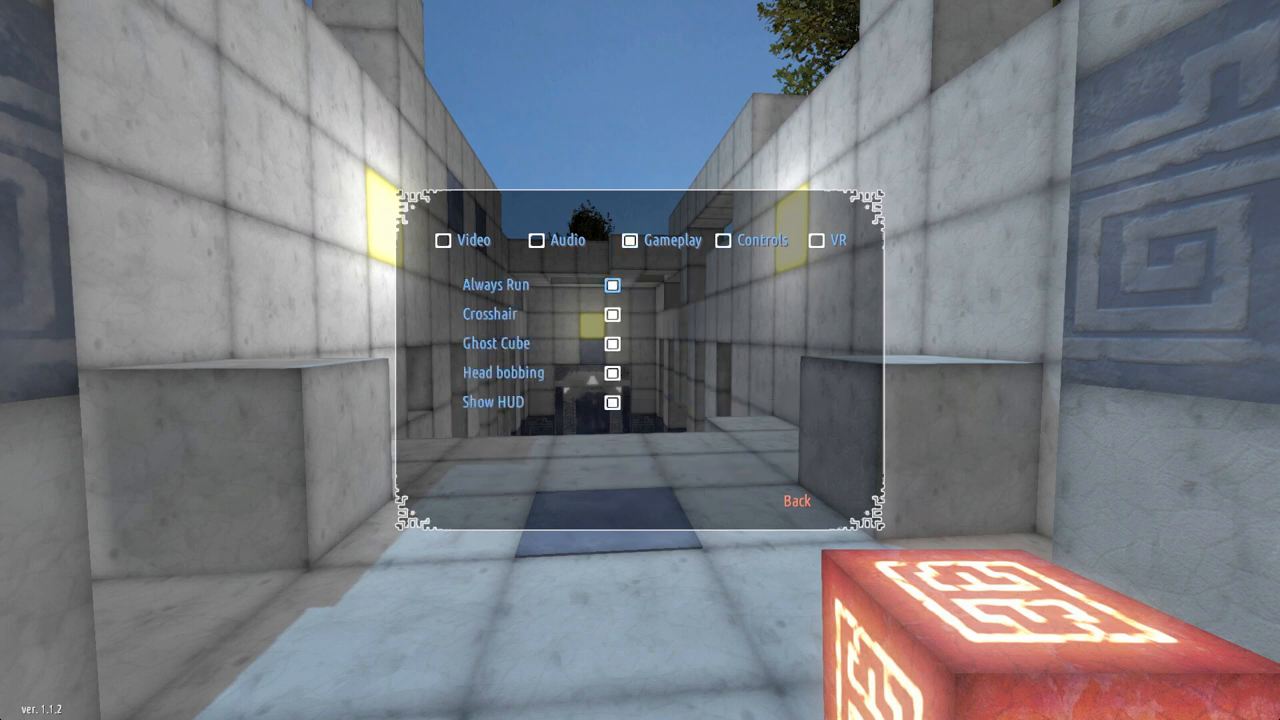
left_click(796, 500)
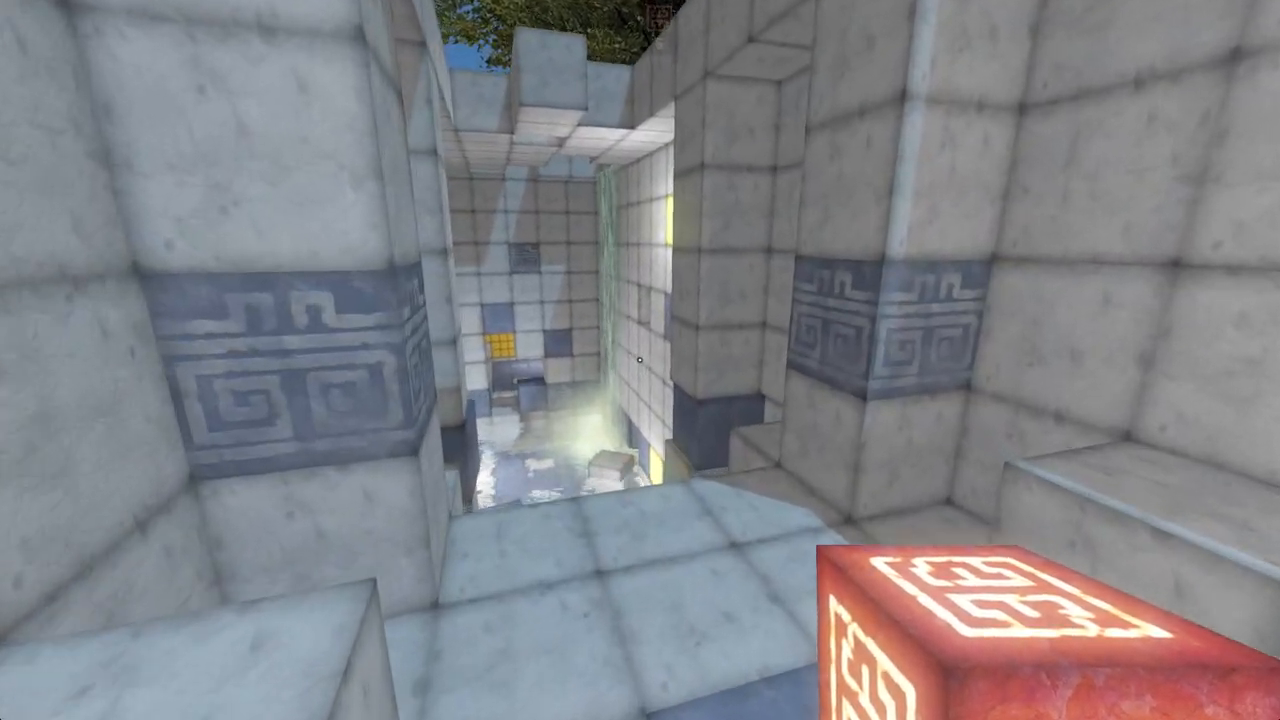
mouse_move(640, 360)
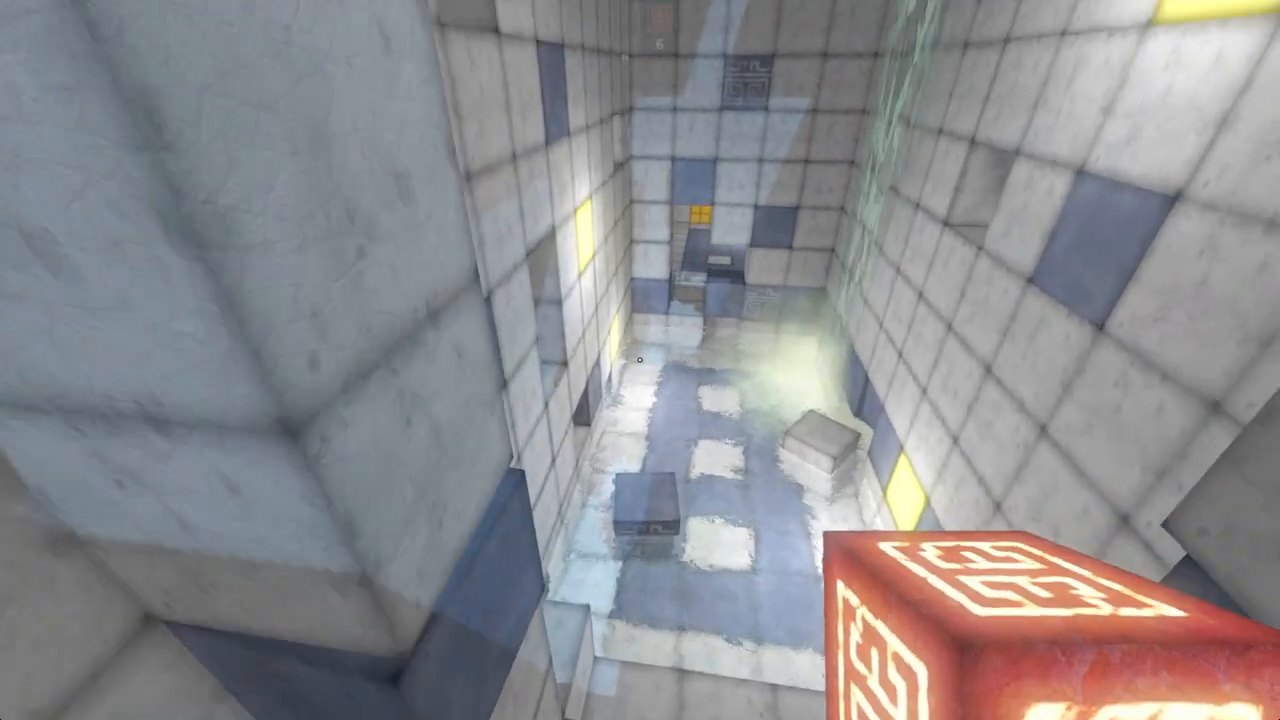
Pause briefly in the tiled chamber, then choose Resume Game to continue.
key("Escape")
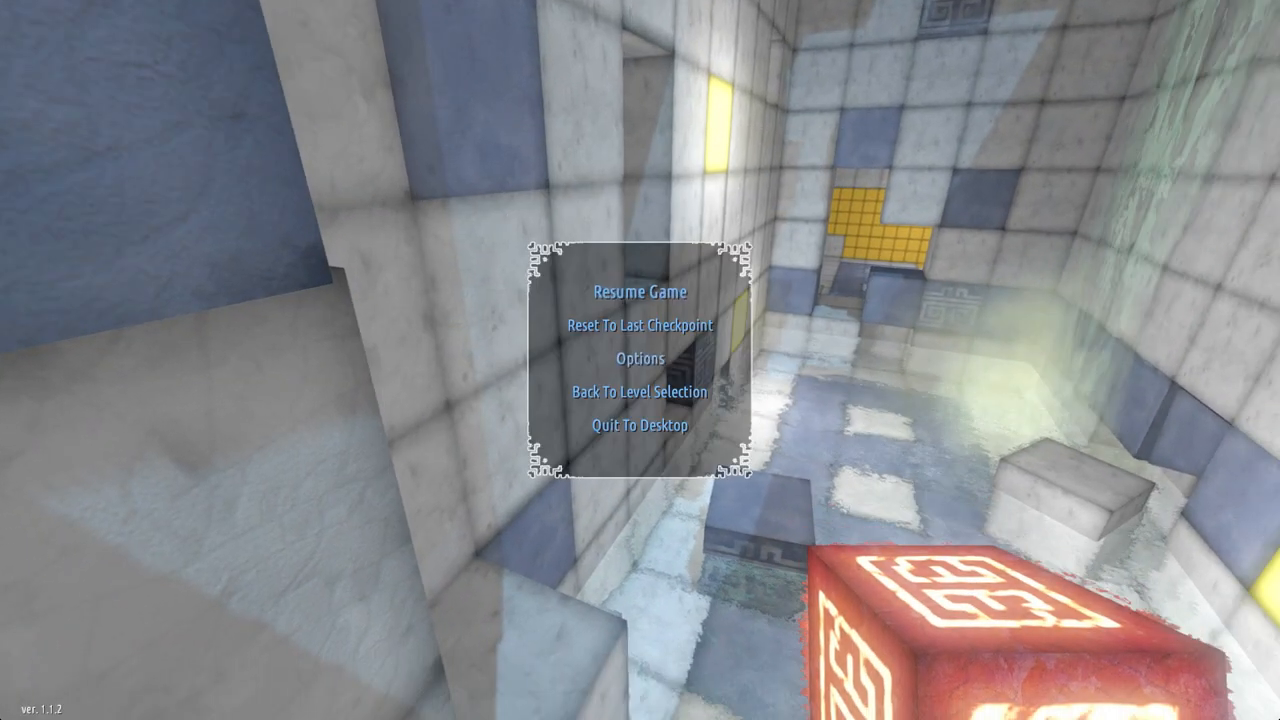
left_click(636, 292)
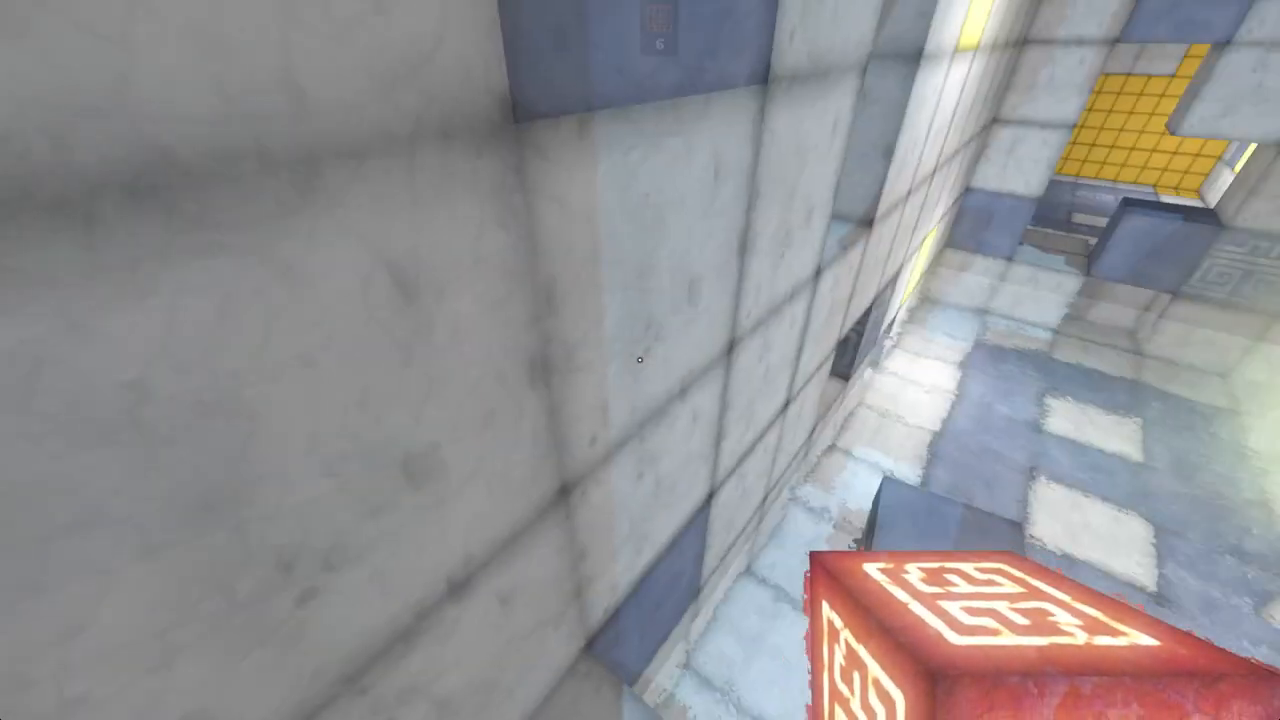
mouse_move(640, 360)
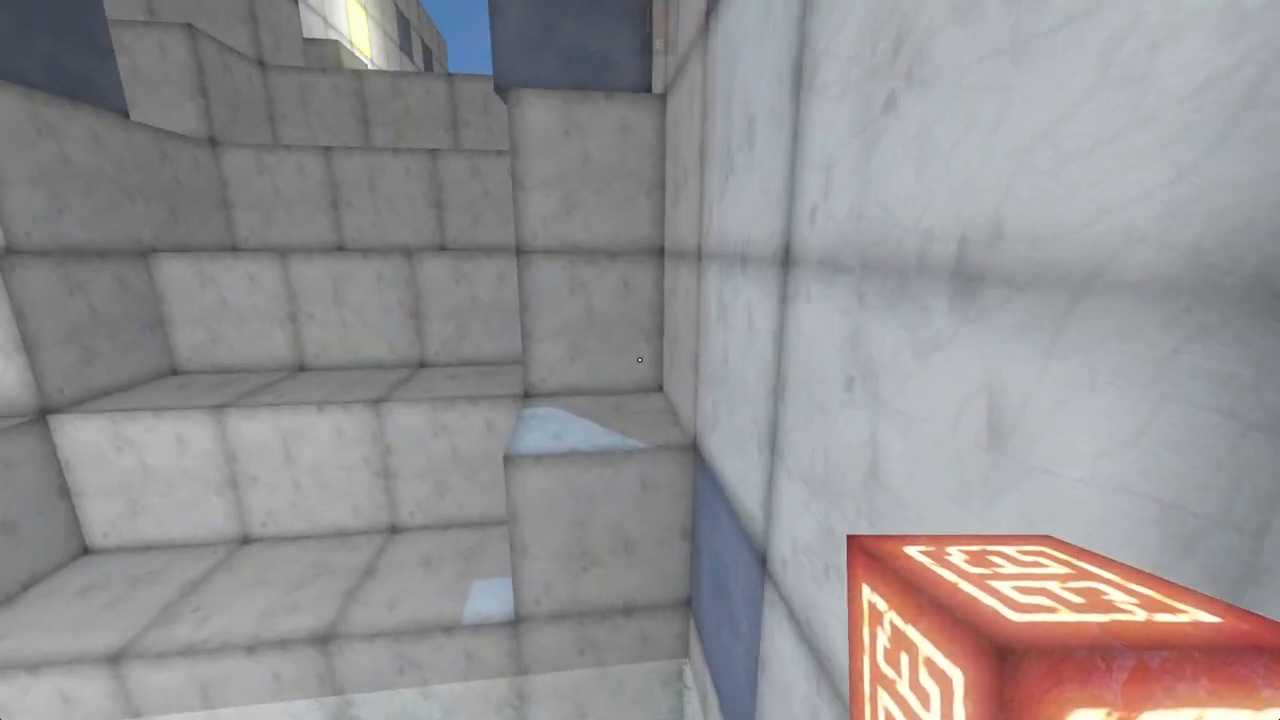
mouse_move(640, 360)
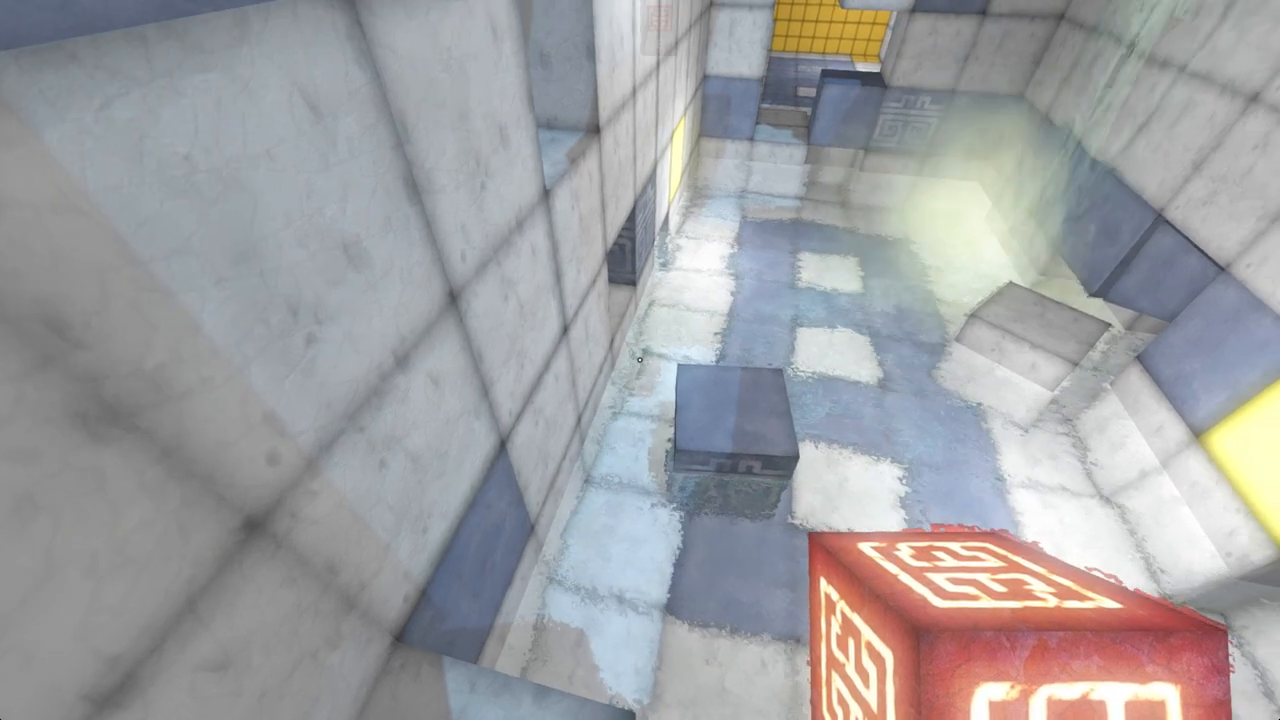
mouse_move(640, 360)
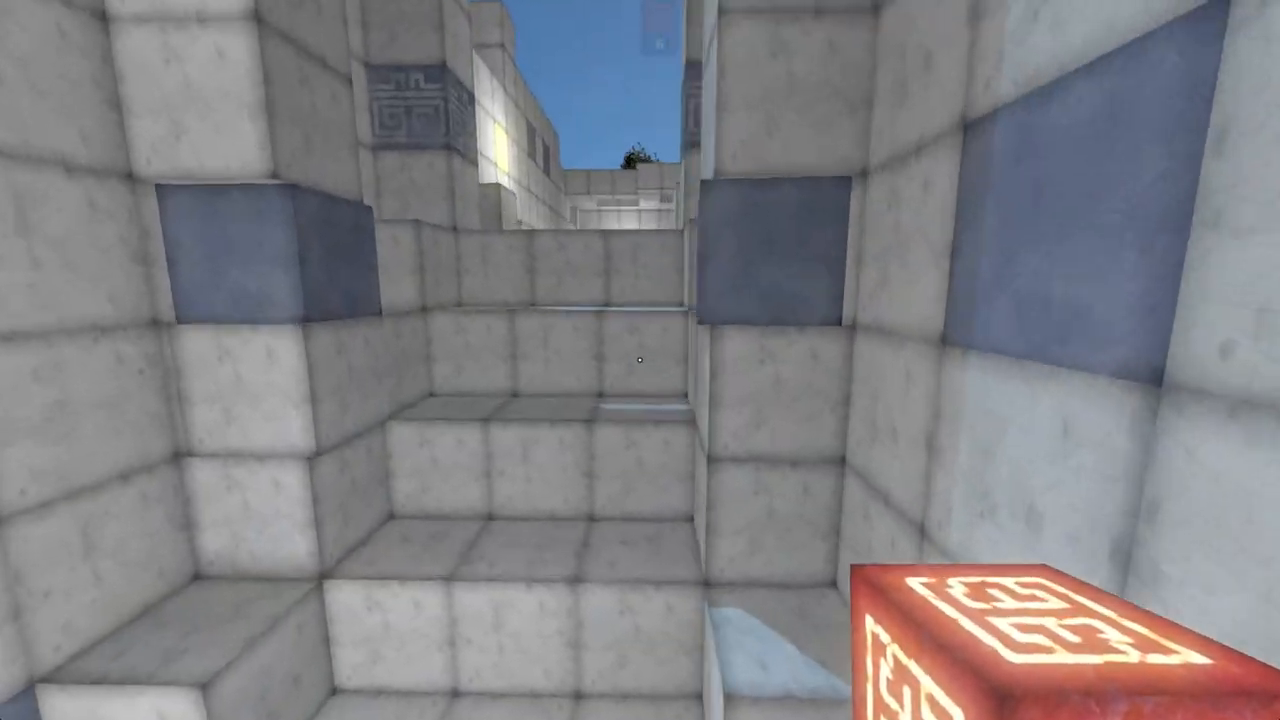
mouse_move(640, 360)
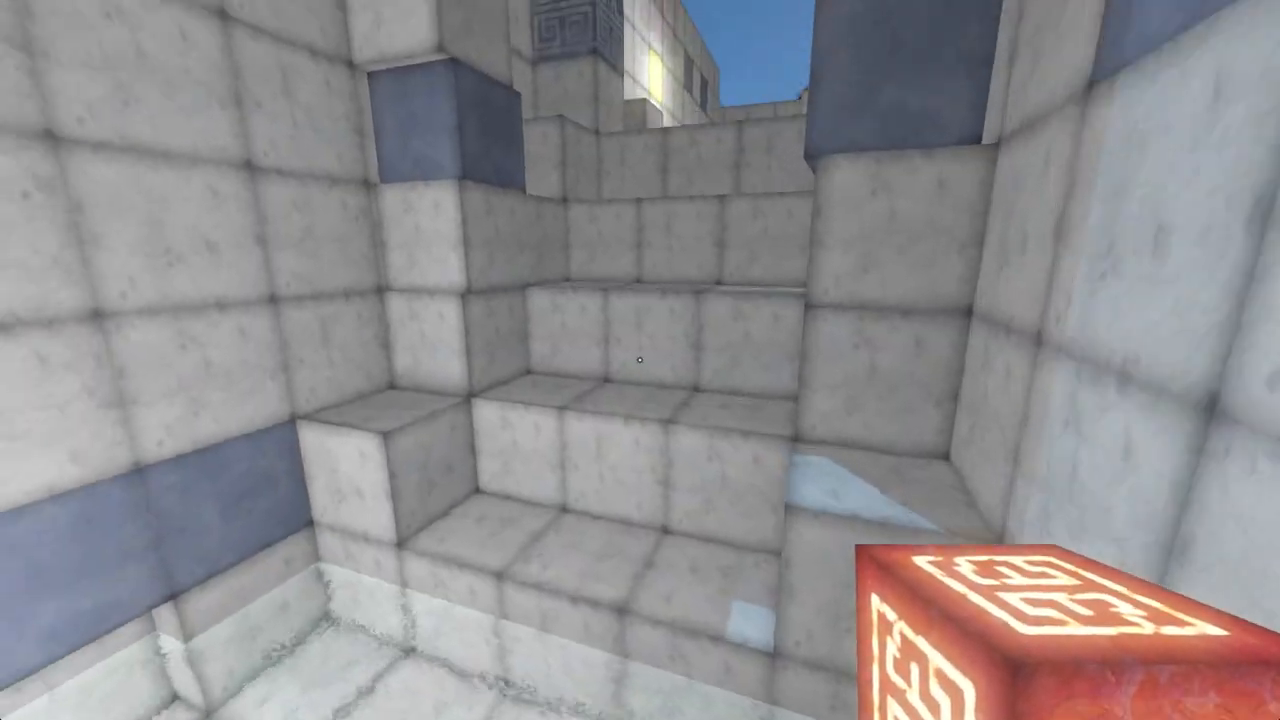
mouse_move(640, 360)
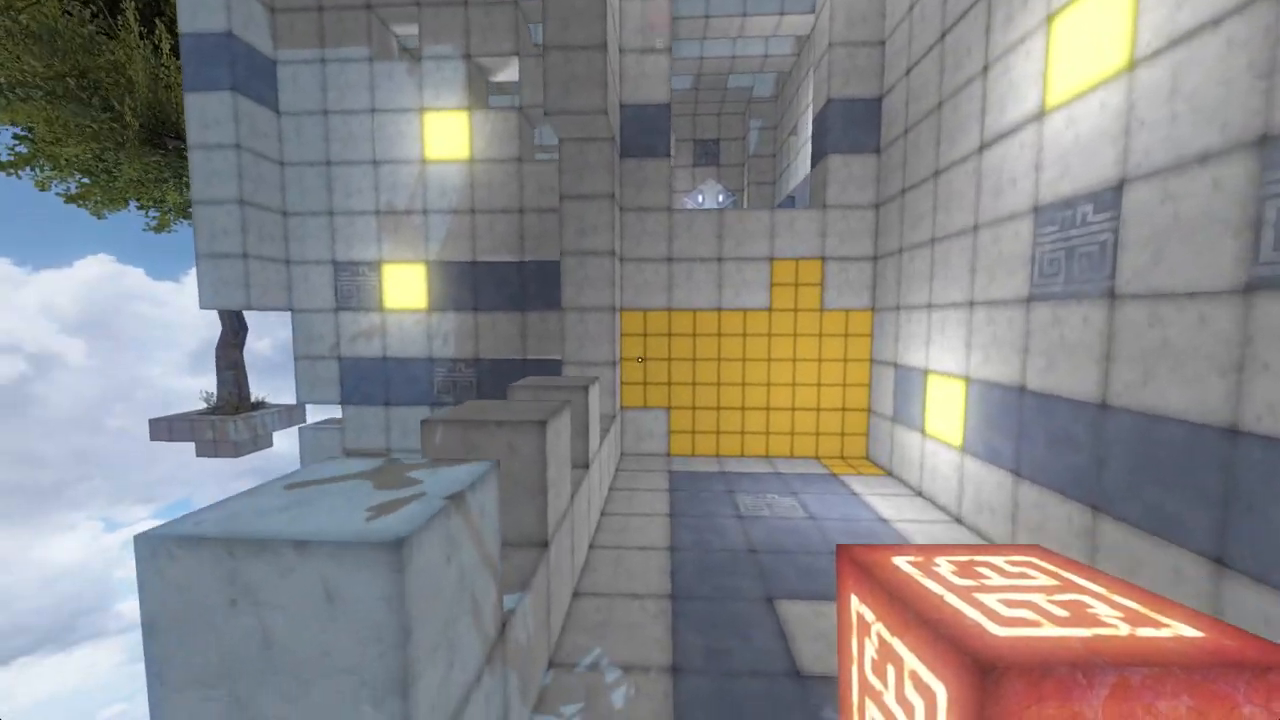
mouse_move(640, 360)
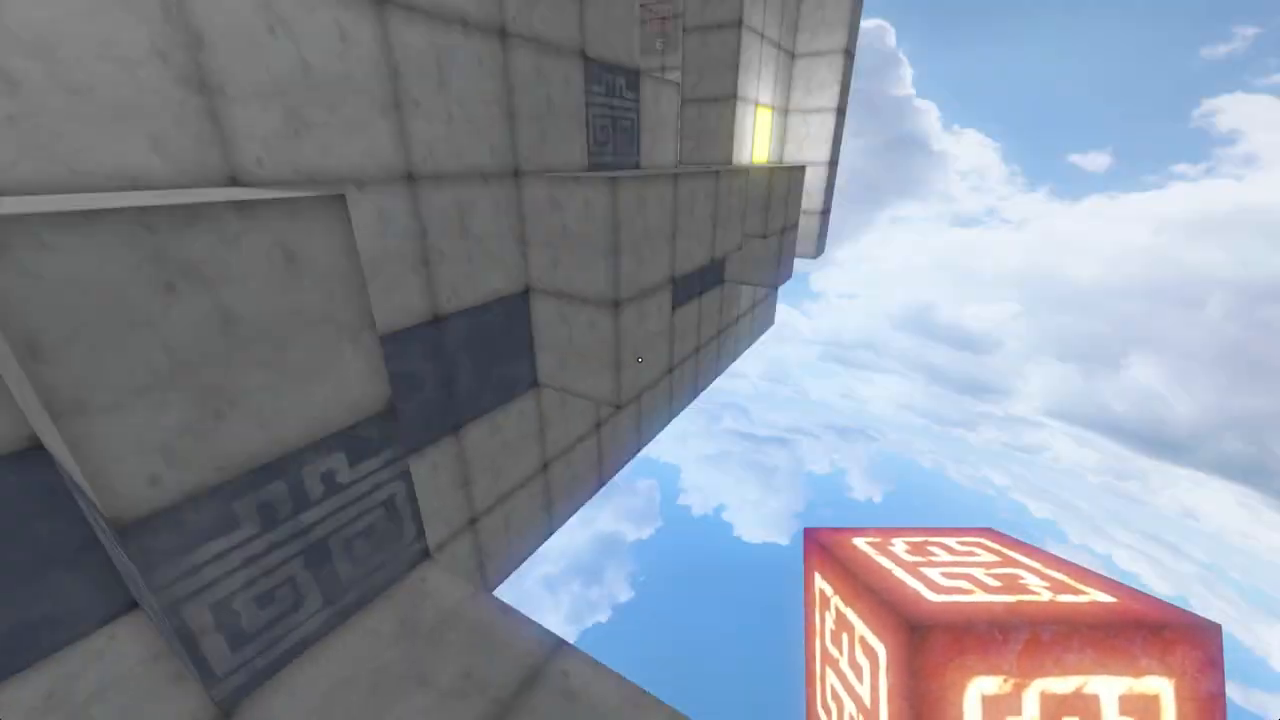
mouse_move(640, 360)
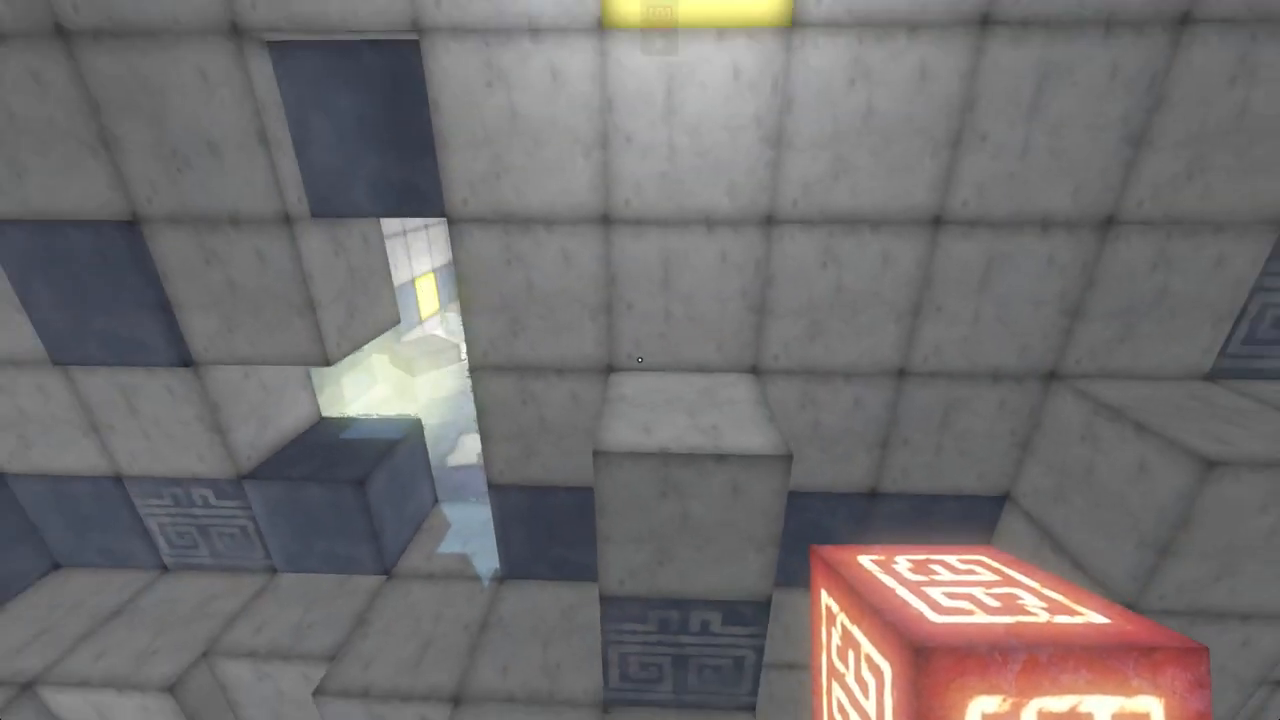
mouse_move(640, 360)
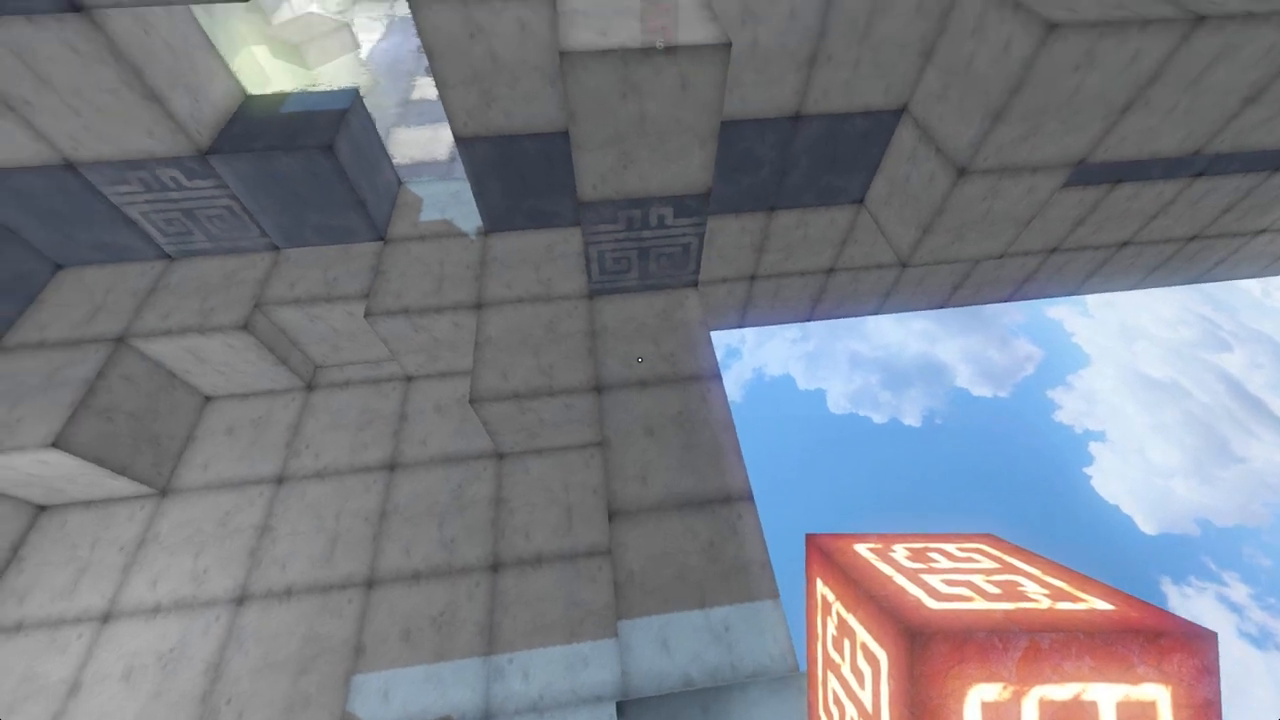
mouse_move(640, 360)
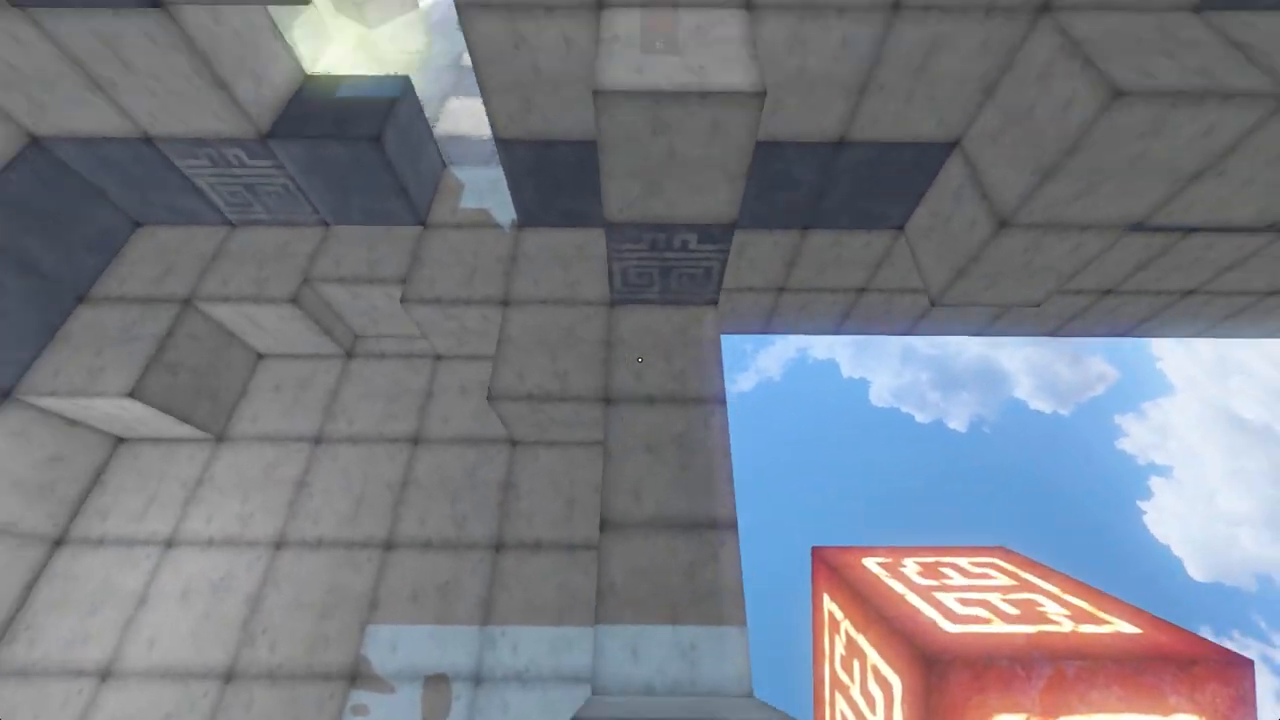
mouse_move(640, 360)
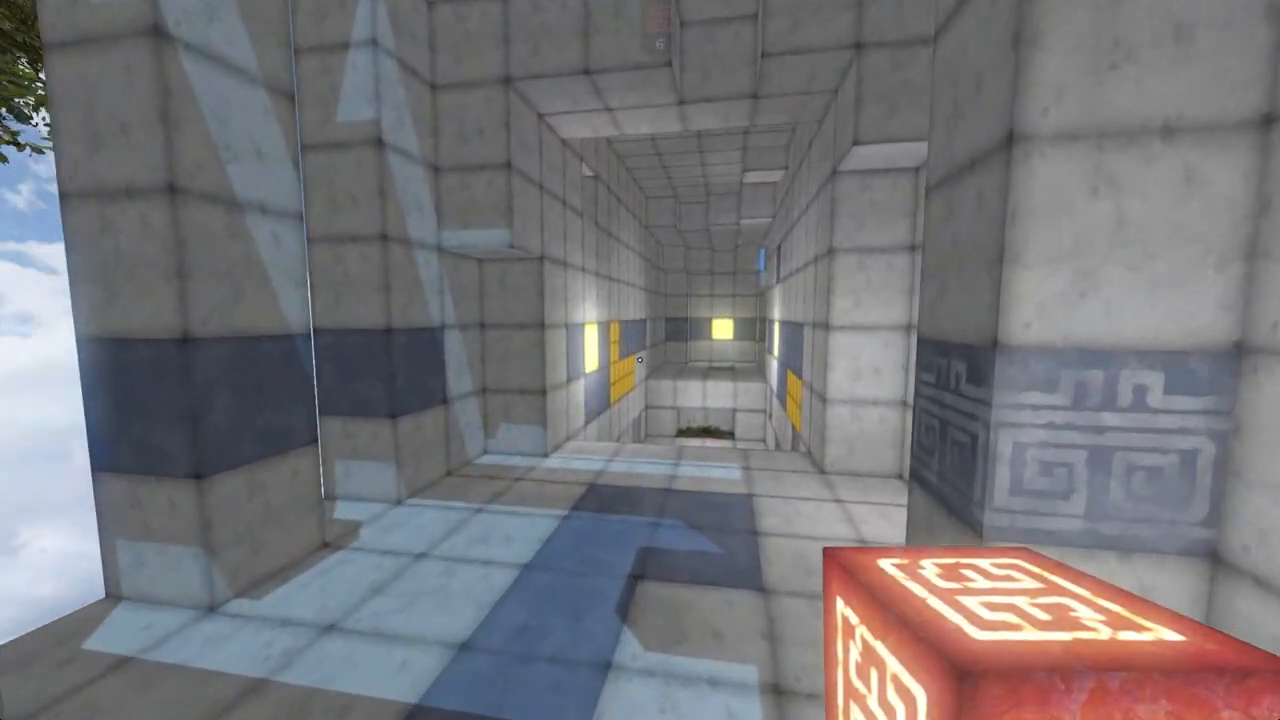
mouse_move(640, 360)
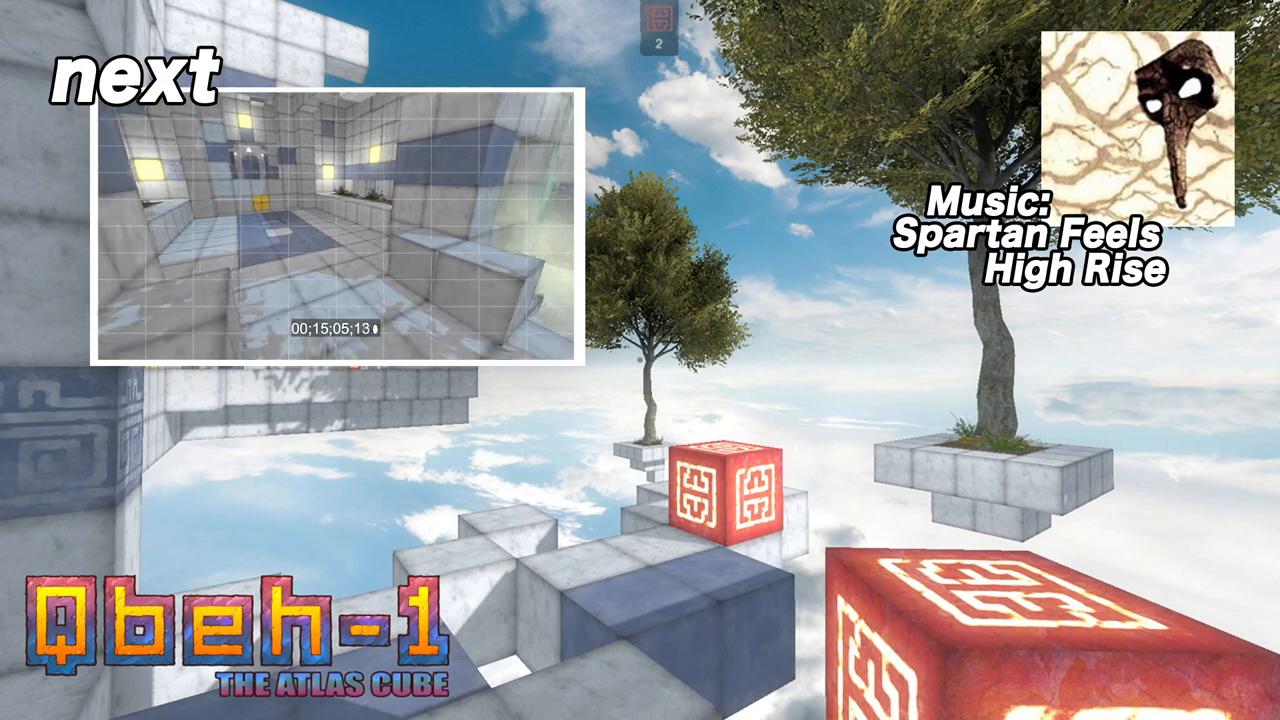
Interact with the end screen and its next-video preview after finishing the level.
key("Escape")
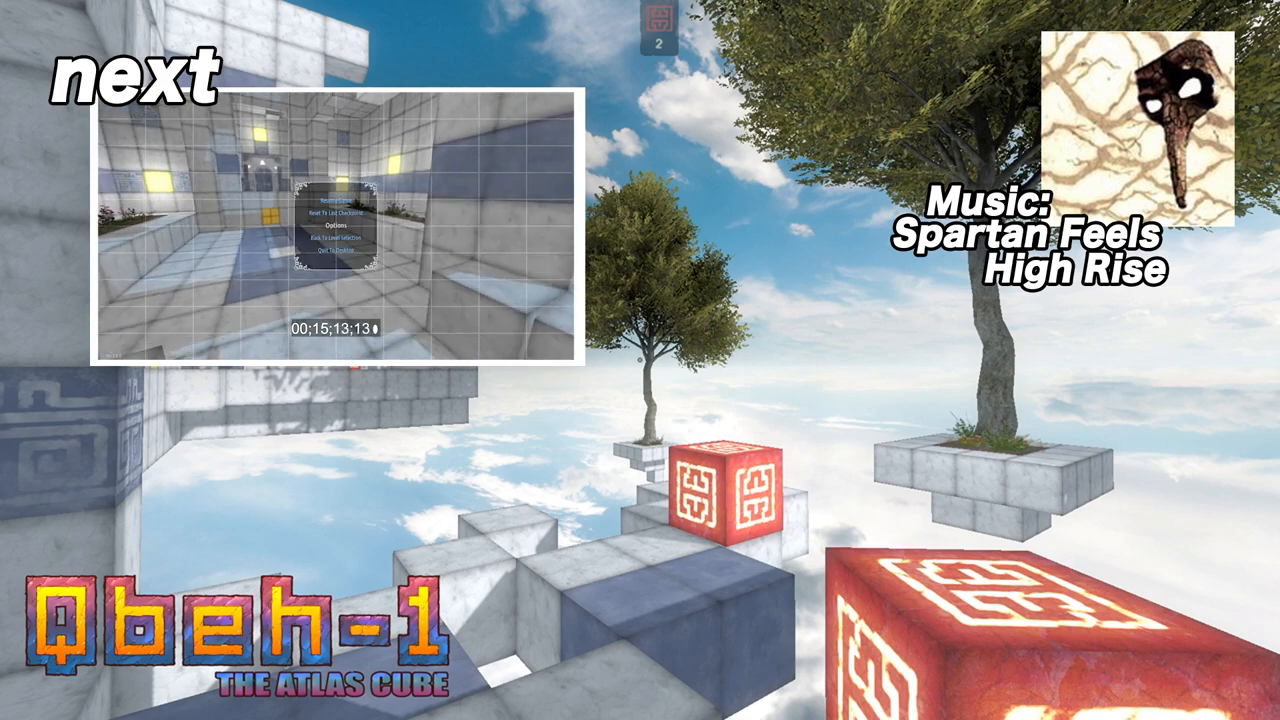
left_click(340, 198)
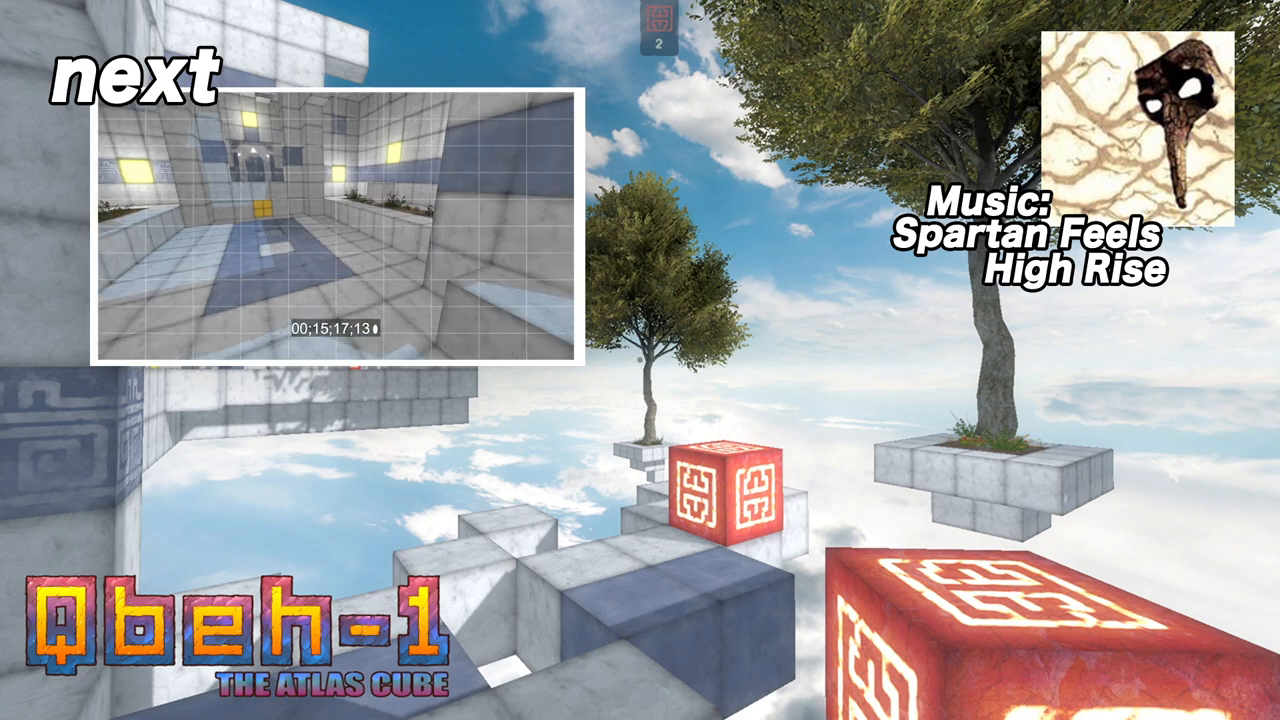